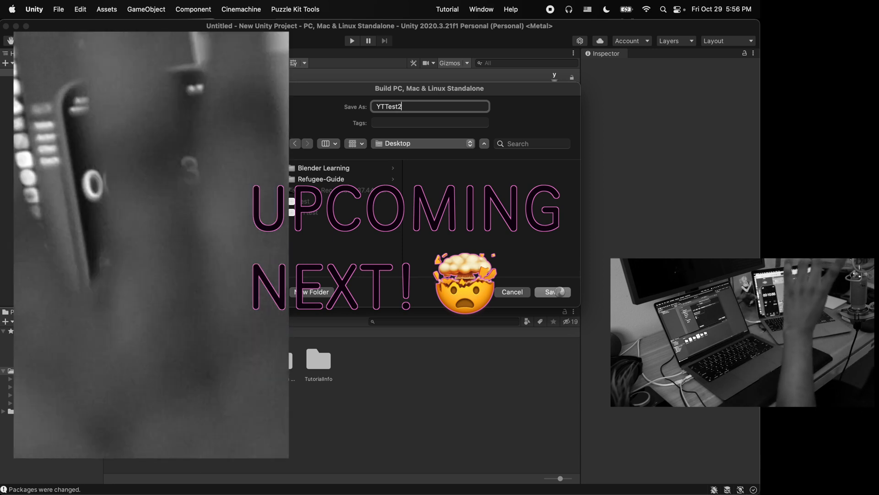
# Save the build as YTTest2 on the Desktop to begin building the player.
pyautogui.click(551, 292)
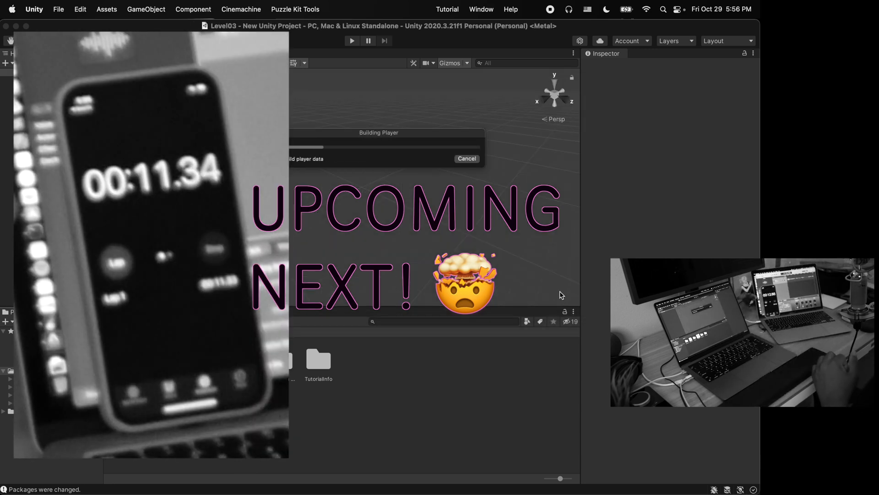